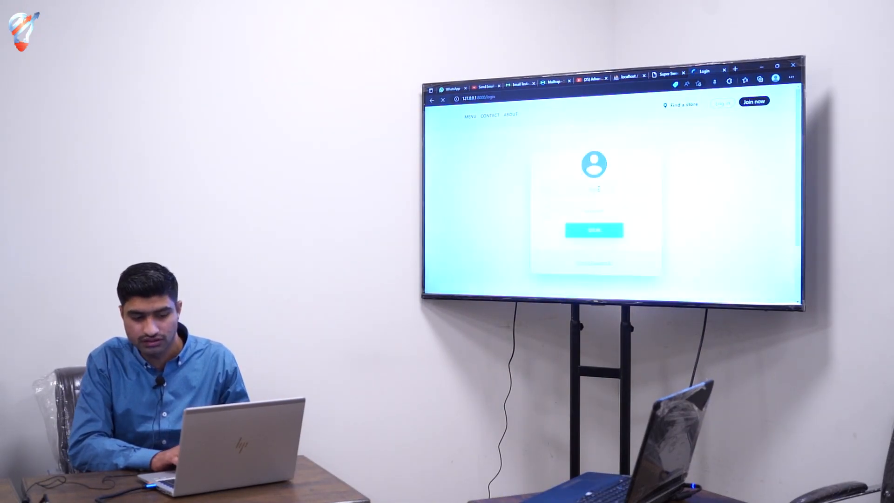
Step: Focus the login email field so Chrome's saved-address autofill list appears
click(593, 189)
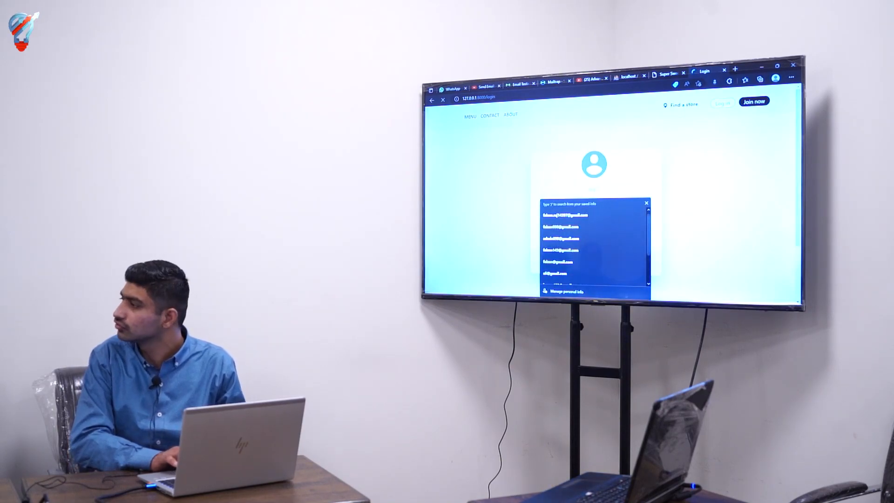